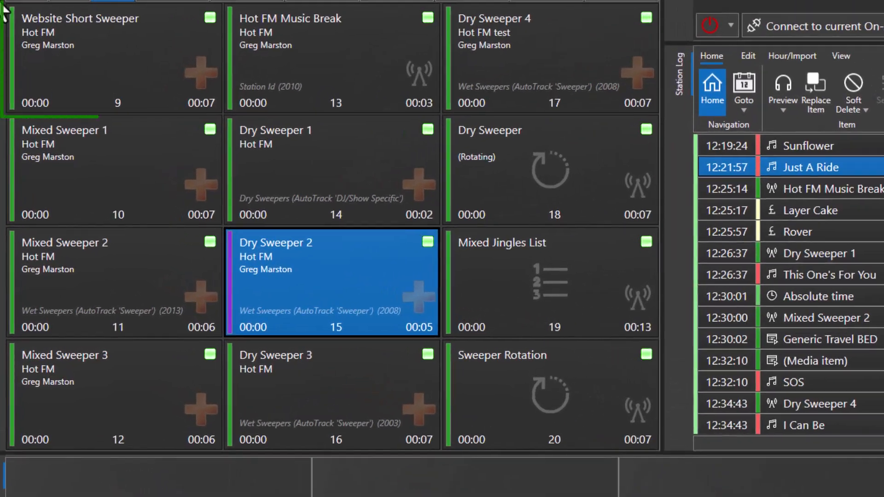
Open the Library to list the 16 B List songs from 2000–2010.
click(113, 59)
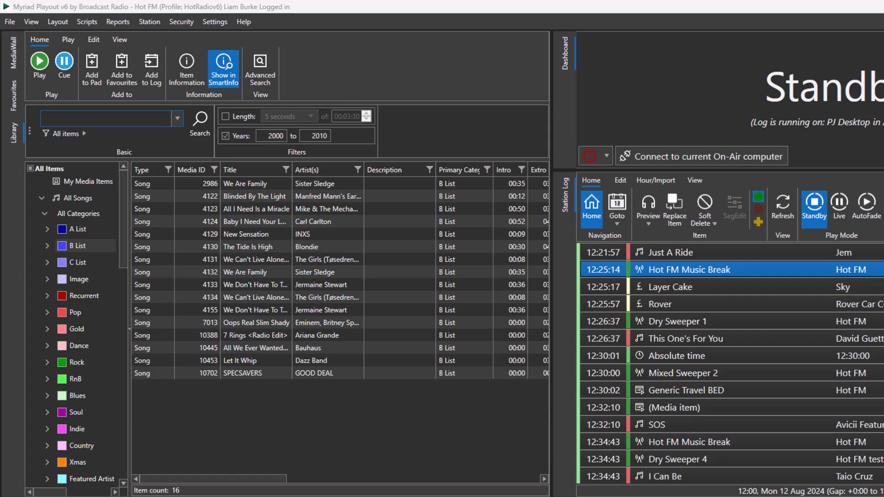
Browse the category tree through Pop and its Big Hits subcategory to the Station Id links.
click(75, 312)
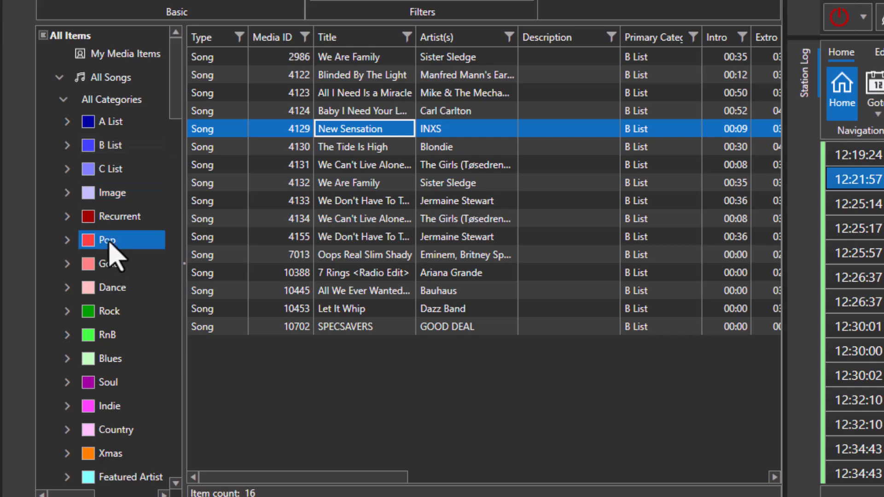
click(107, 239)
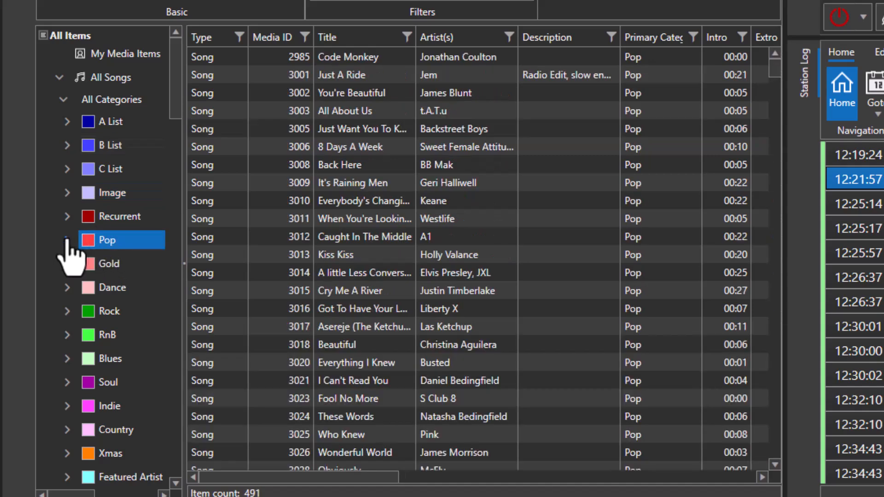
click(65, 239)
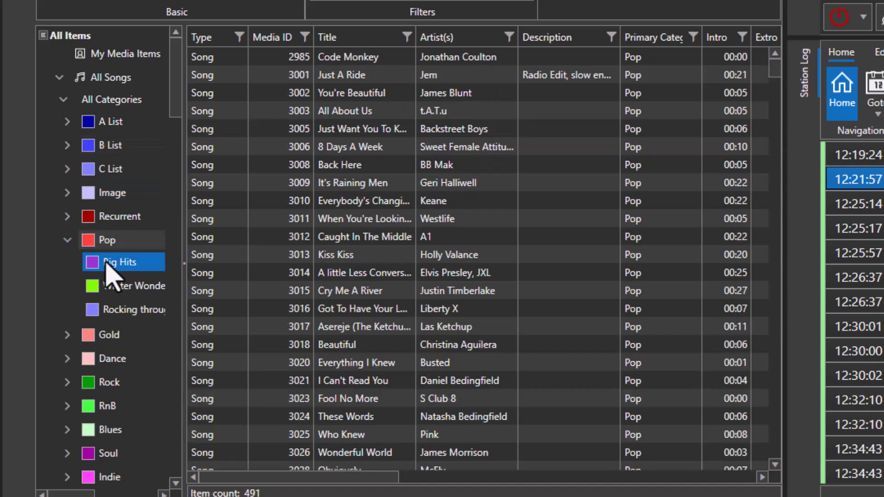
click(133, 286)
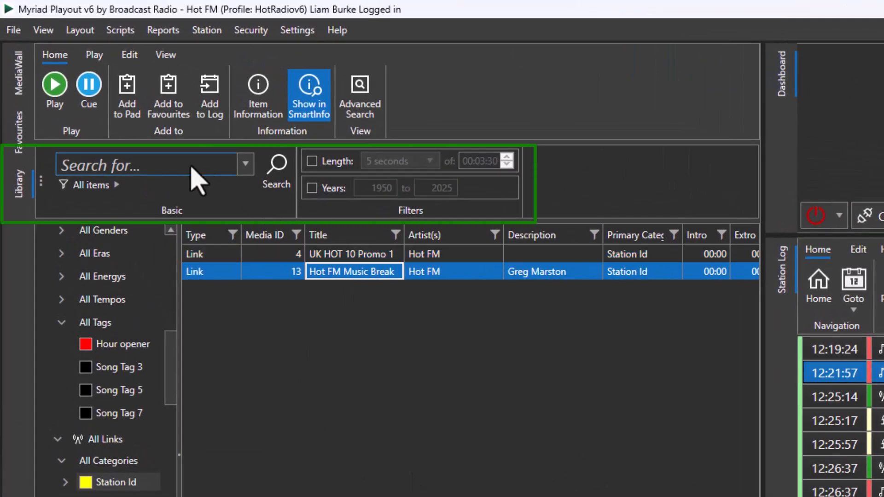
Search the library for 'kylie' and select the song Please Stay.
text(kylie)
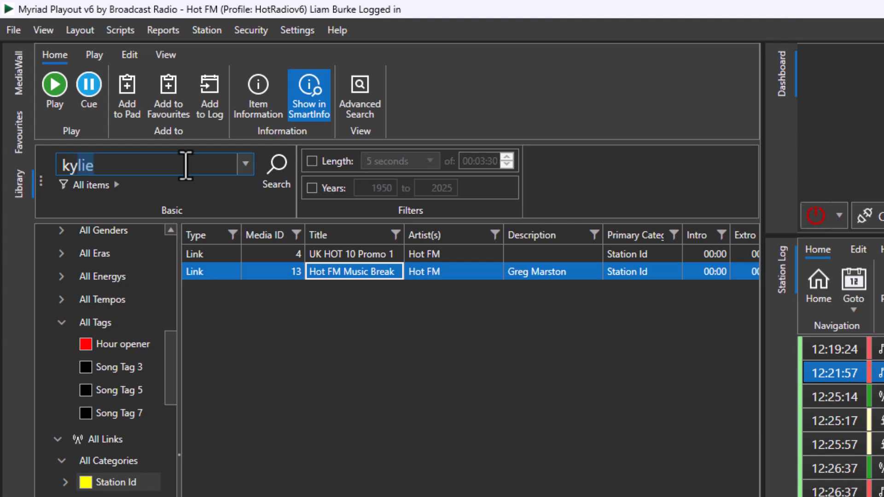
click(276, 168)
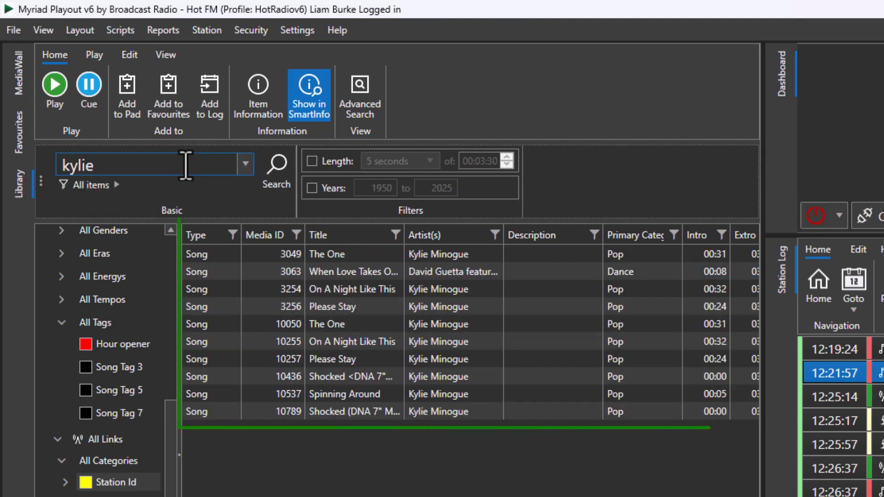
click(333, 359)
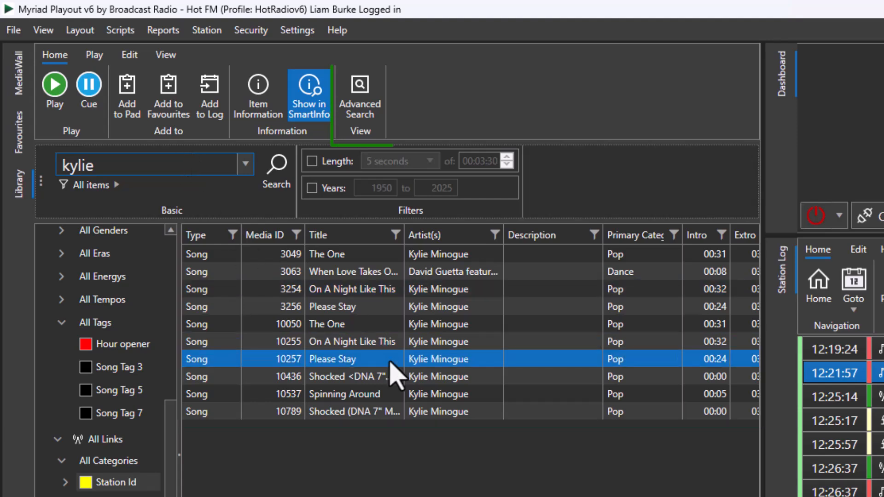
mouse_move(359, 96)
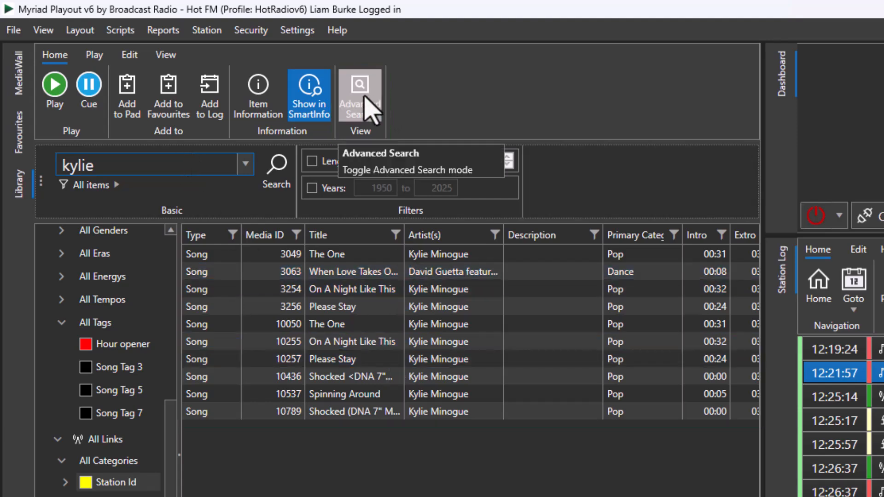
Run an advanced search for artist Kylie with years 2000–2010, selecting On A Night Like This.
click(360, 95)
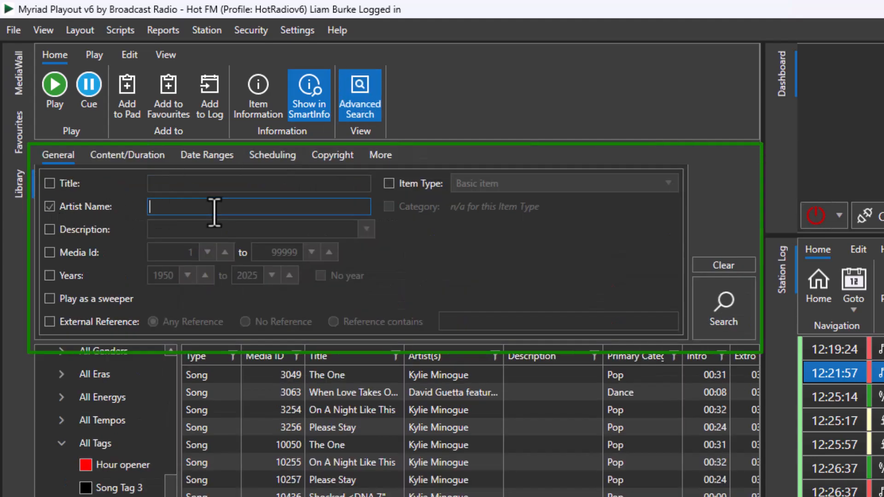
text(Kylie Minogue)
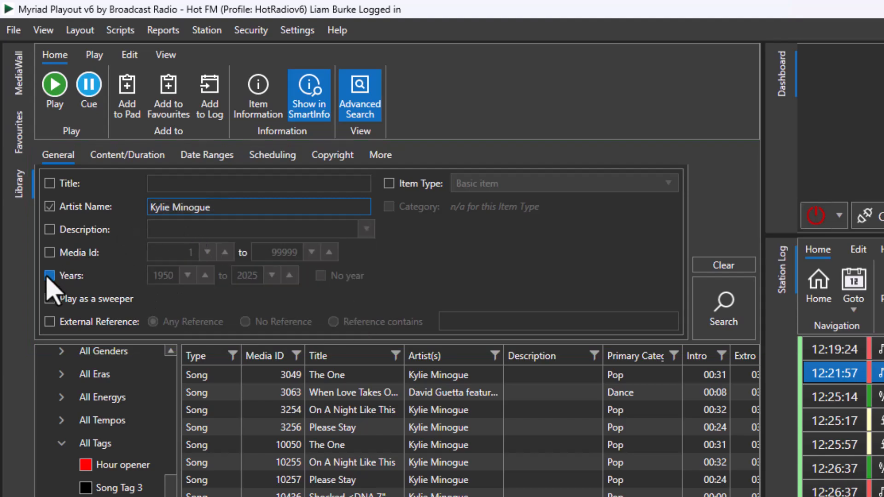
click(48, 275)
text(20)
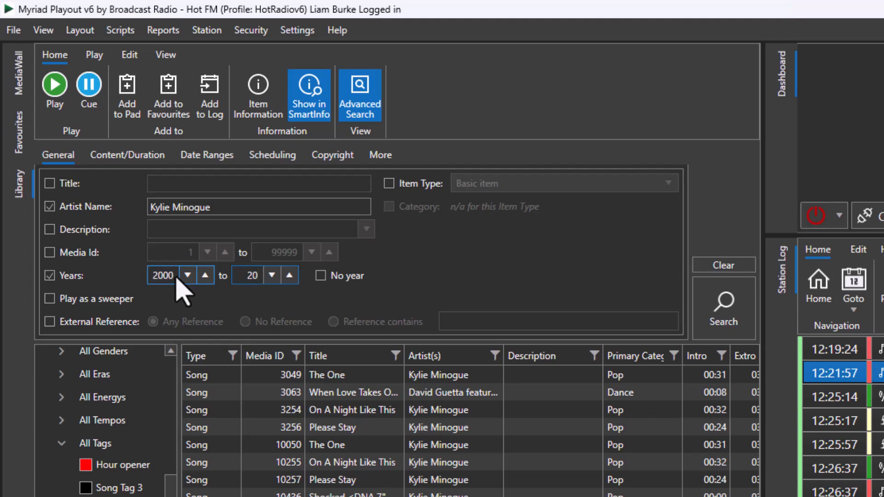
click(655, 254)
text(10)
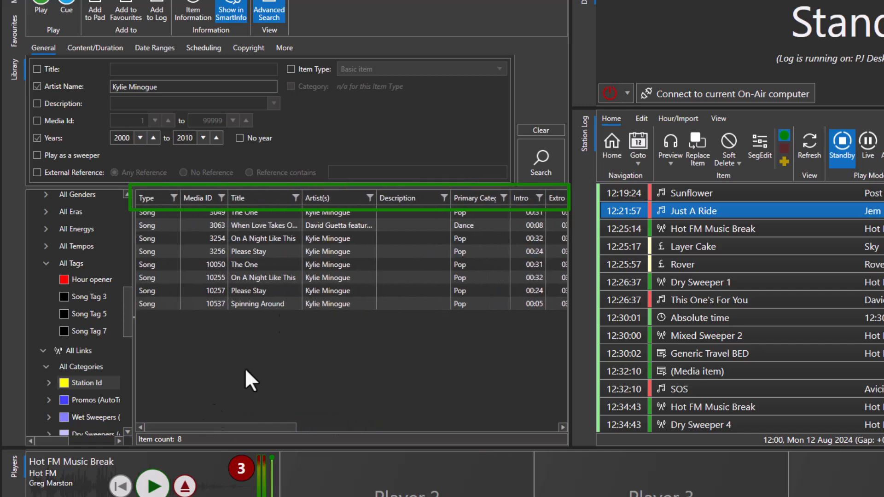
click(248, 251)
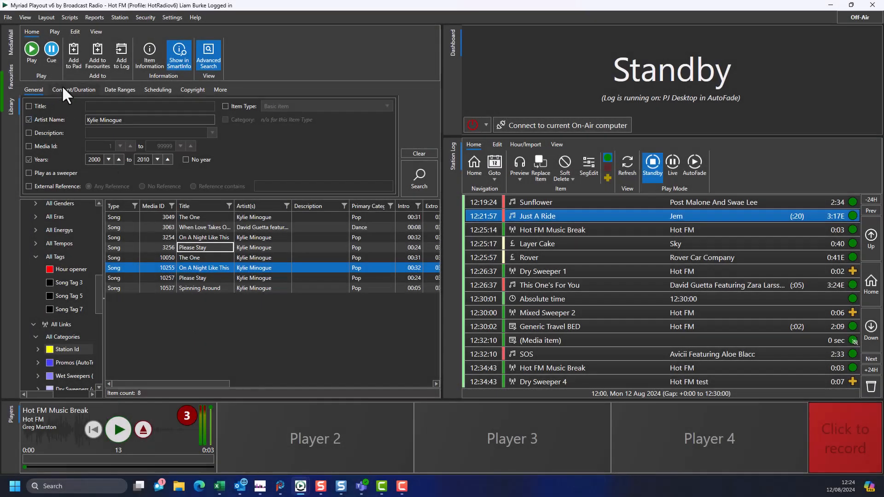
click(74, 90)
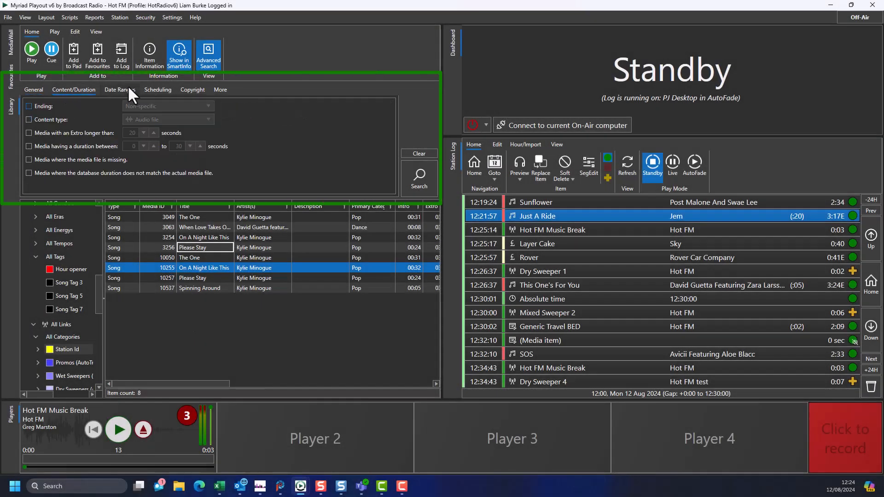
click(158, 89)
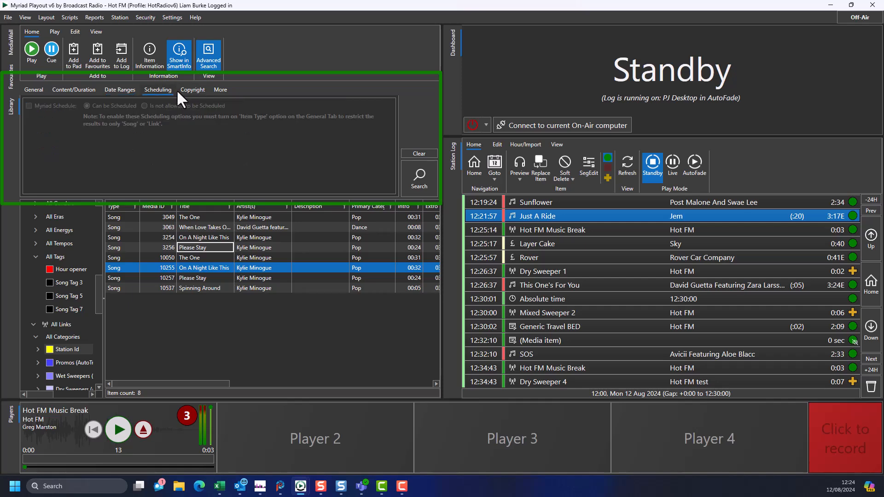
click(221, 90)
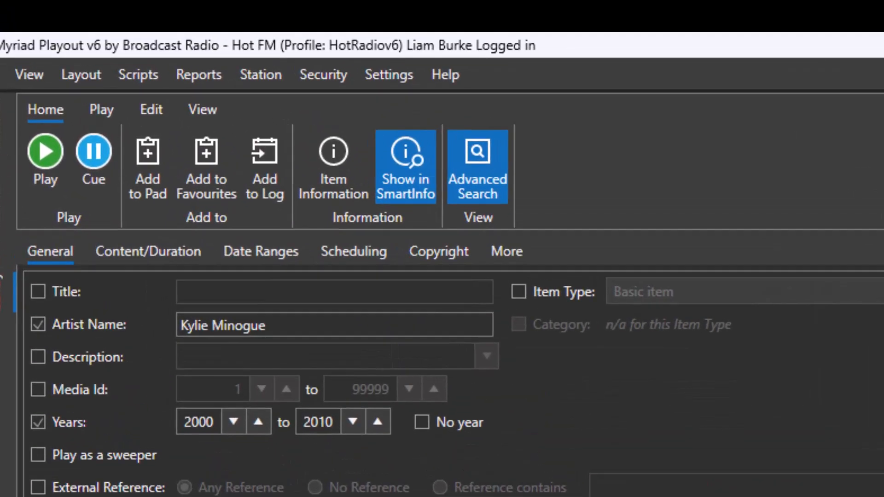
mouse_move(147, 166)
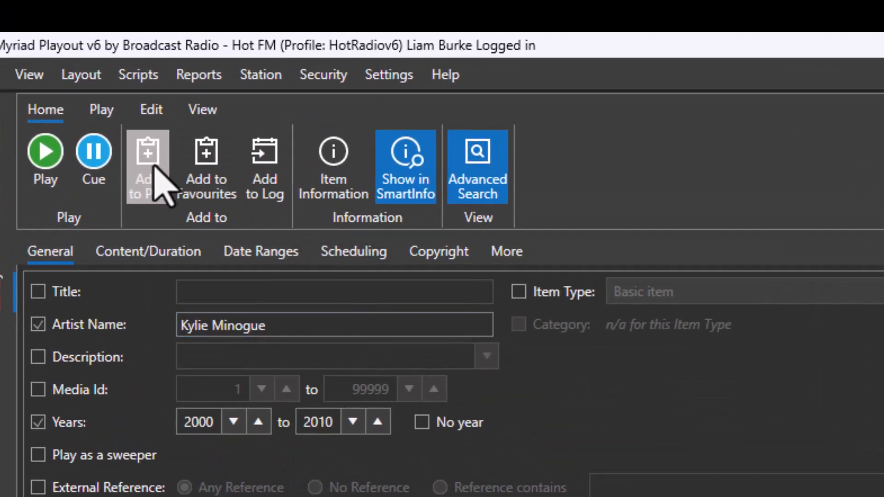
mouse_move(206, 186)
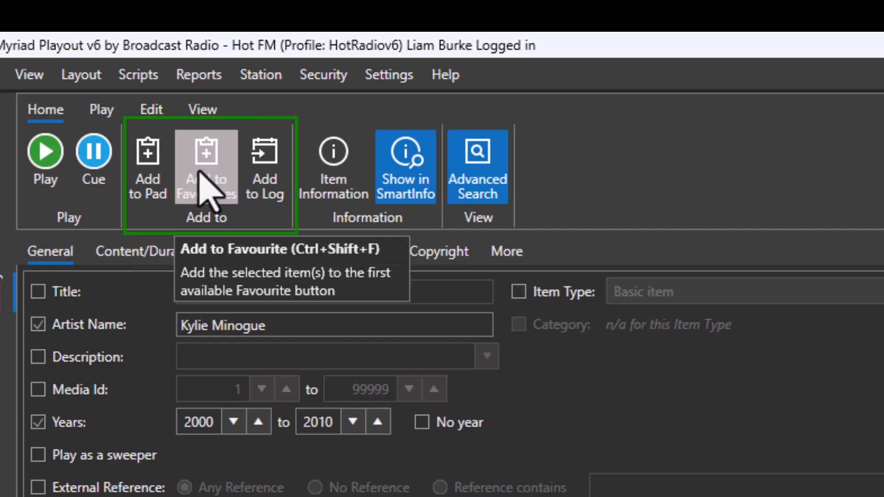
mouse_move(265, 192)
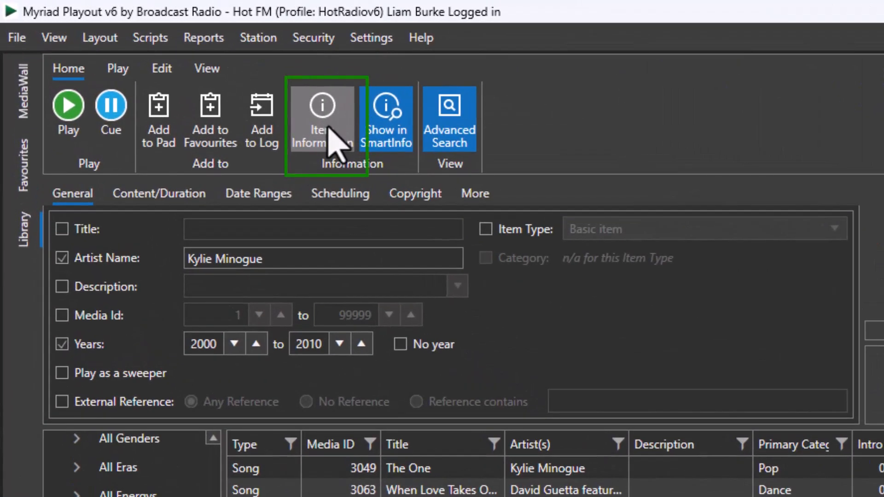
click(321, 110)
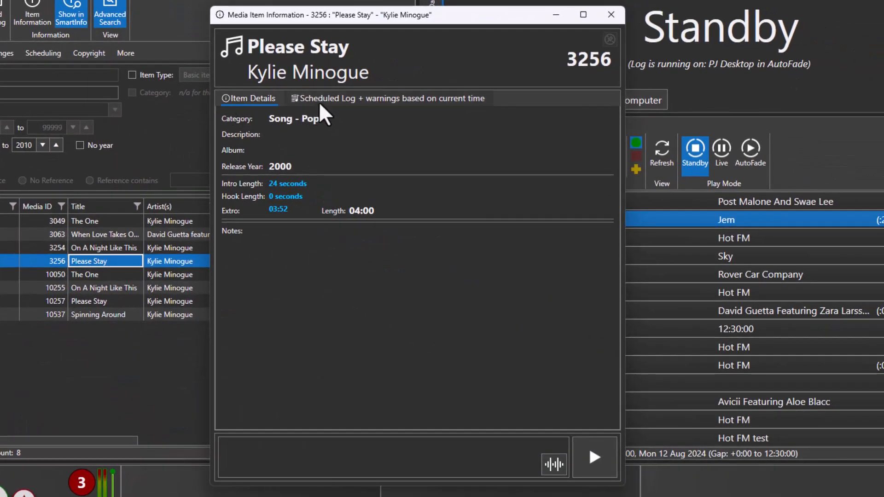
click(390, 98)
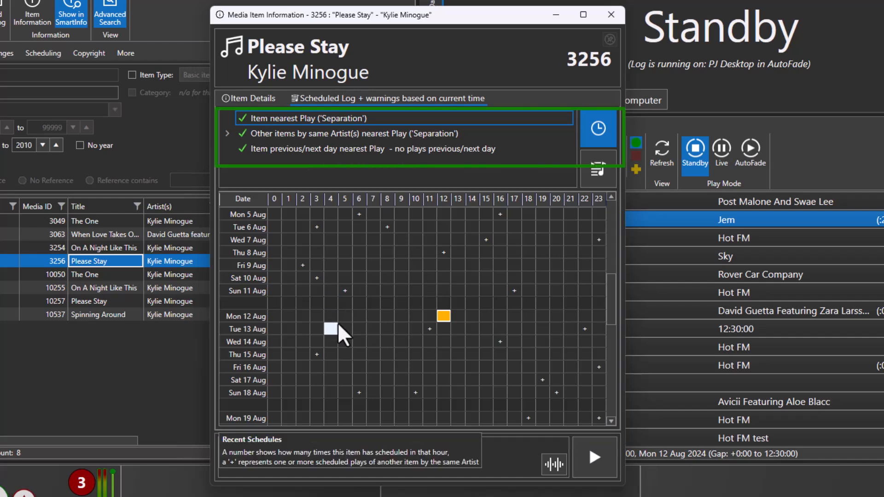
click(610, 15)
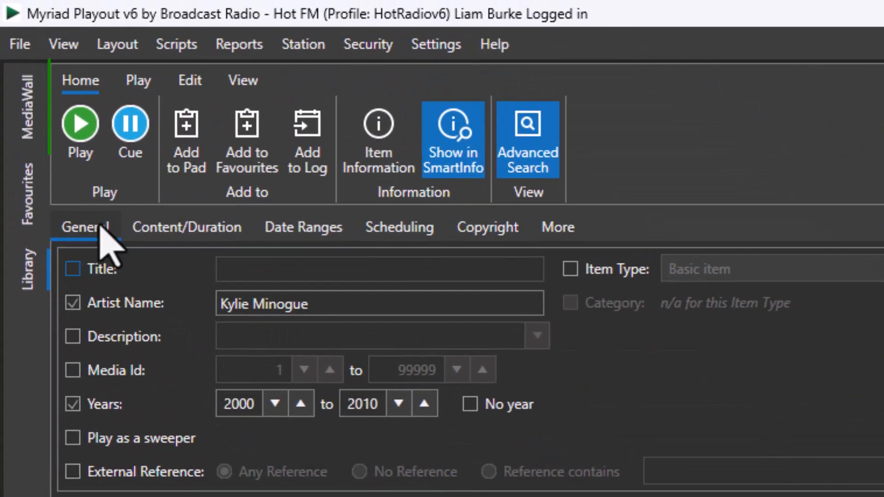
Browse the Library ribbon's Play, Edit and View tabs.
click(139, 80)
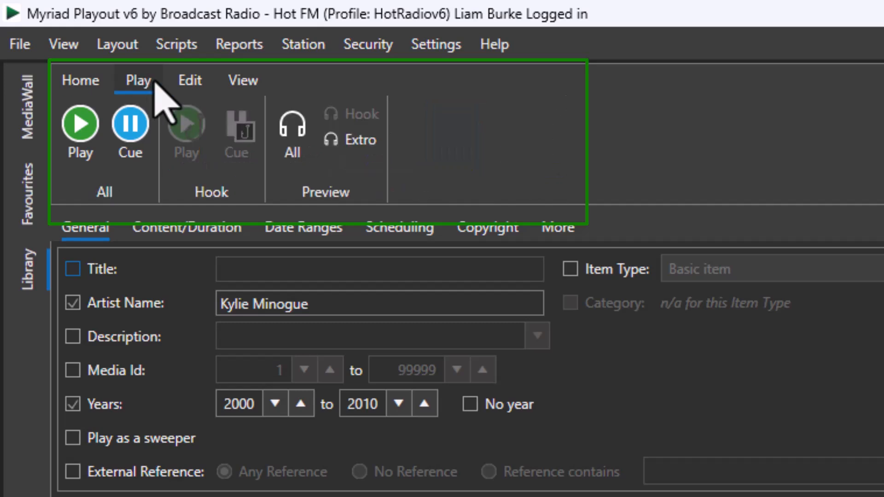
click(189, 80)
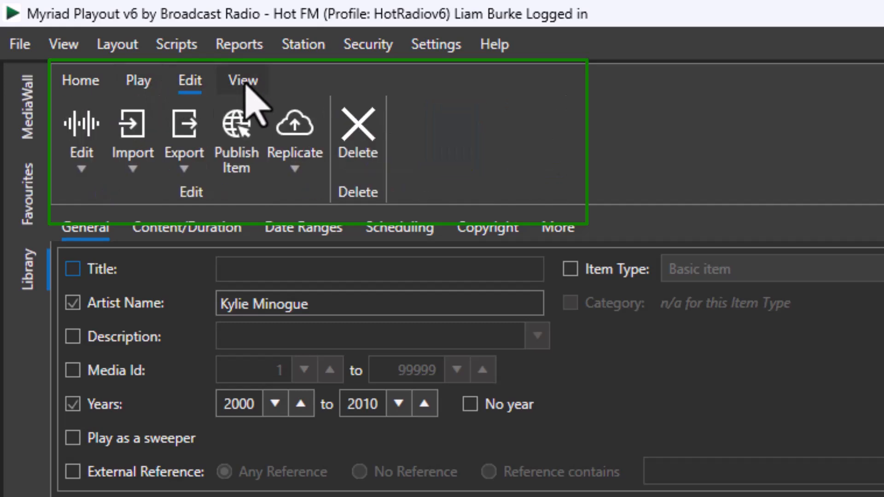
click(242, 80)
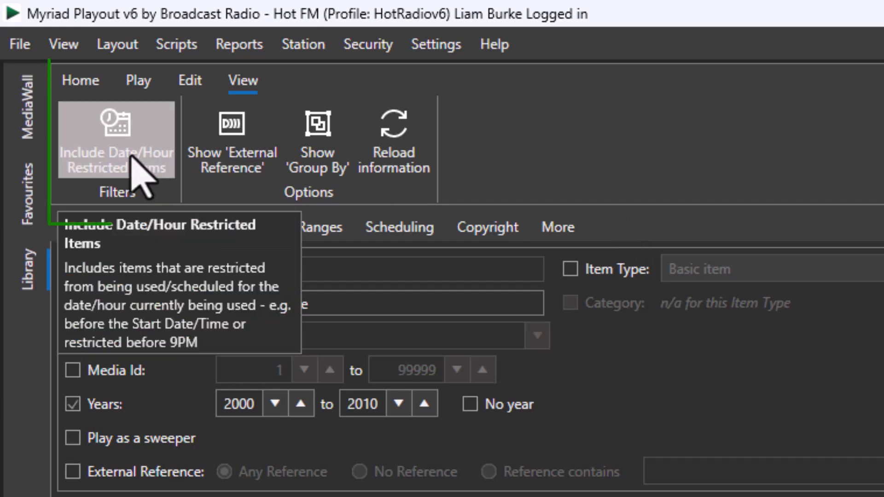
Turn on Include Date/Hour Restricted Items in the View ribbon.
click(116, 140)
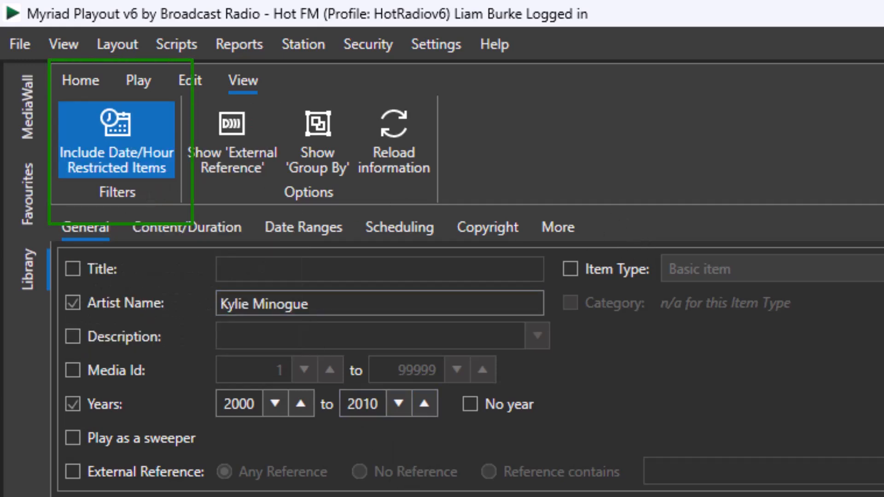